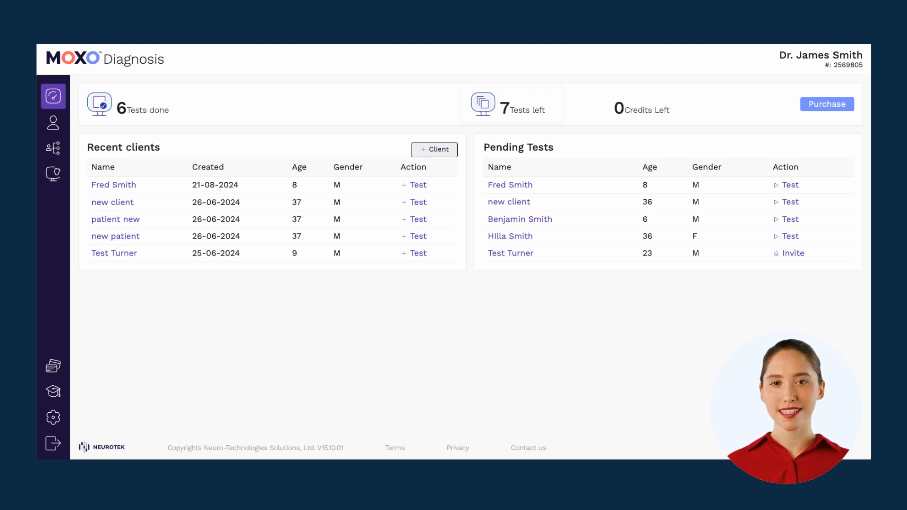
Start a new client record: new client, male, born 22/09/1987, United States.
{"action": "left_click", "coordinate": [511, 104]}
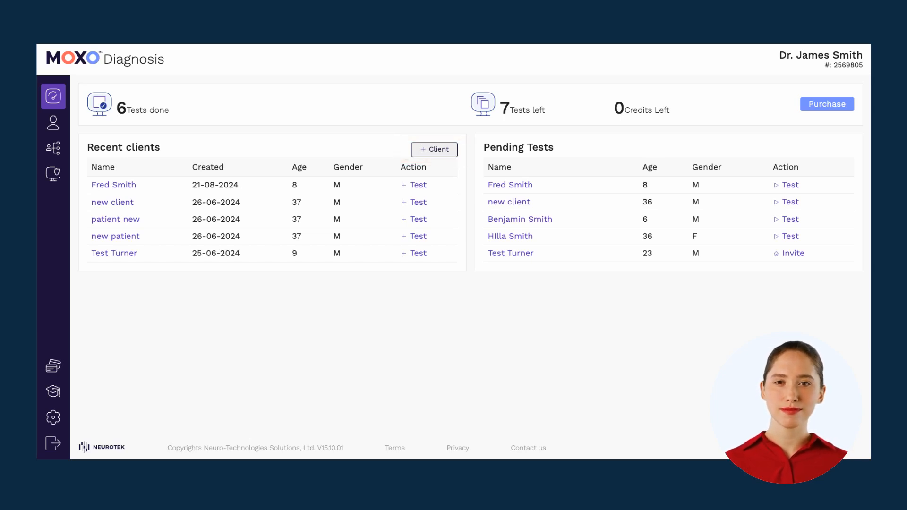
{"action": "left_click", "coordinate": [51, 118]}
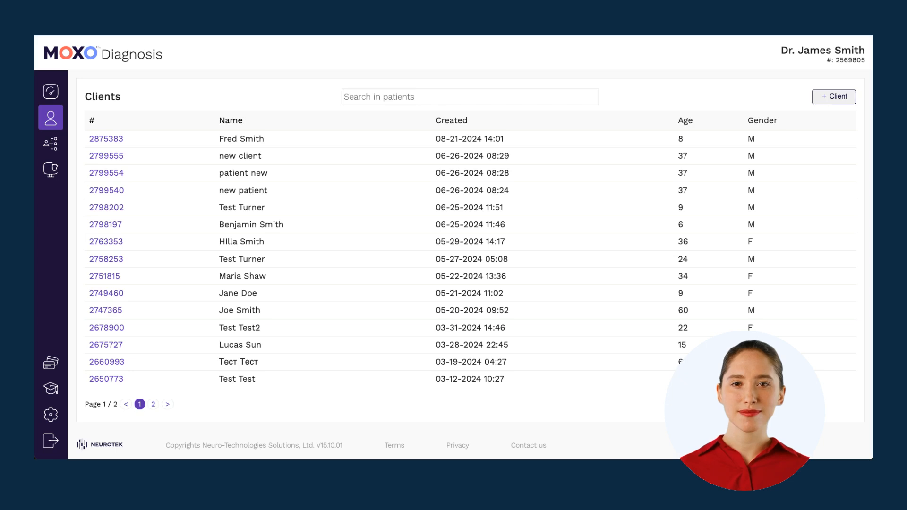
{"action": "left_click", "coordinate": [833, 97]}
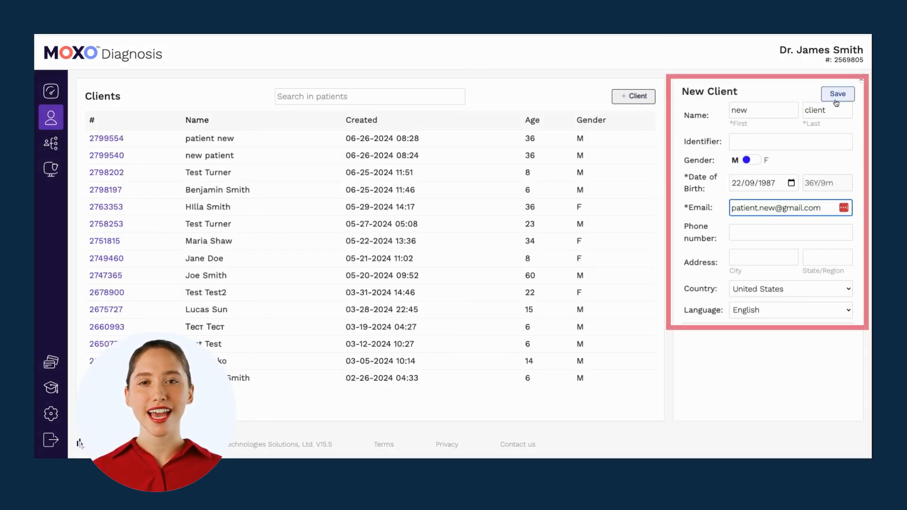
Save the client details and the background form with all diagnoses left at NA.
{"action": "left_click", "coordinate": [837, 93]}
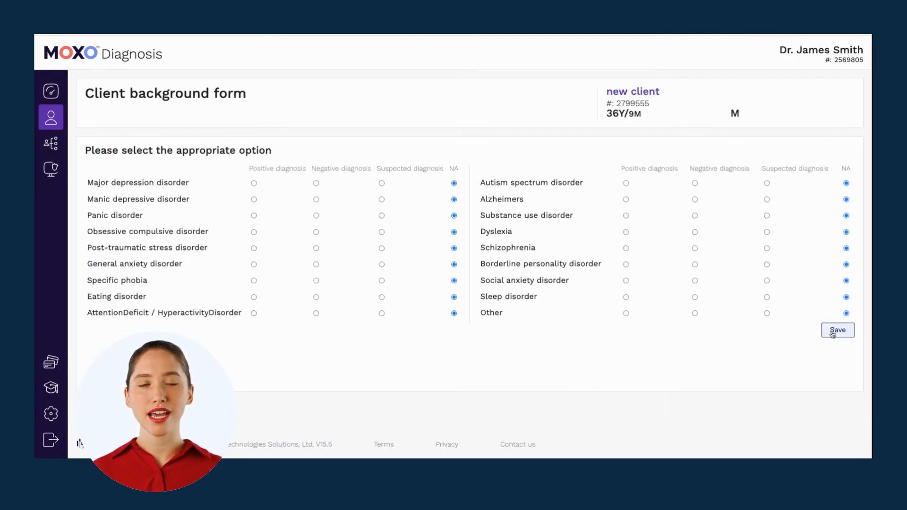
{"action": "left_click", "coordinate": [837, 330]}
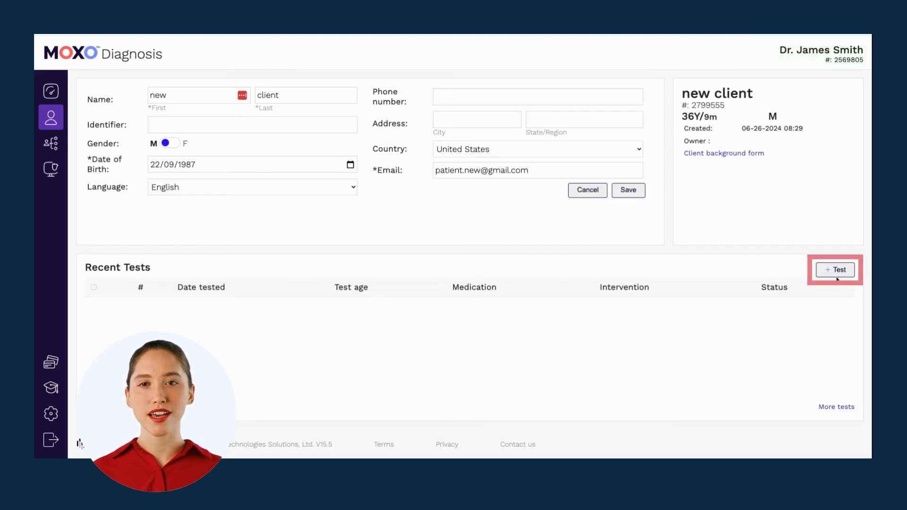
Assign a non-remote test with Ritalin SR, dosage 10 at 10:00, and save it.
{"action": "left_click", "coordinate": [834, 270]}
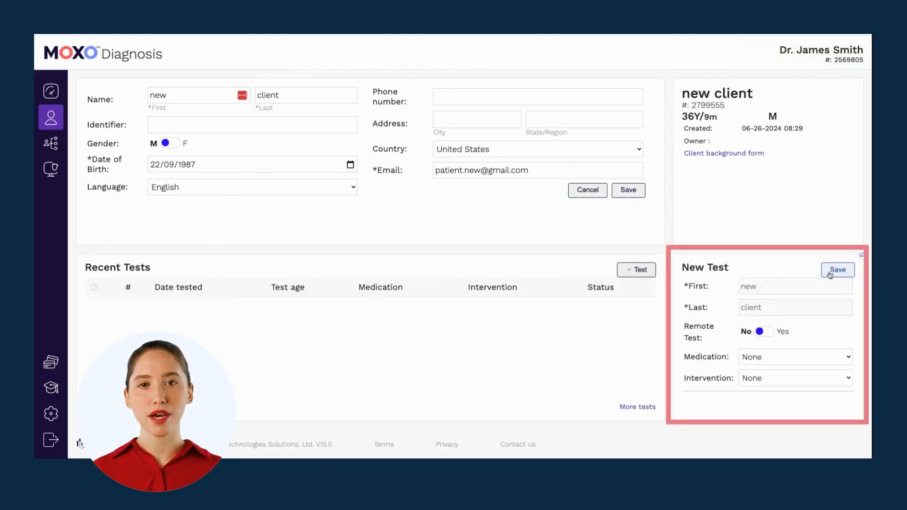
{"action": "mouse_move", "coordinate": [815, 307]}
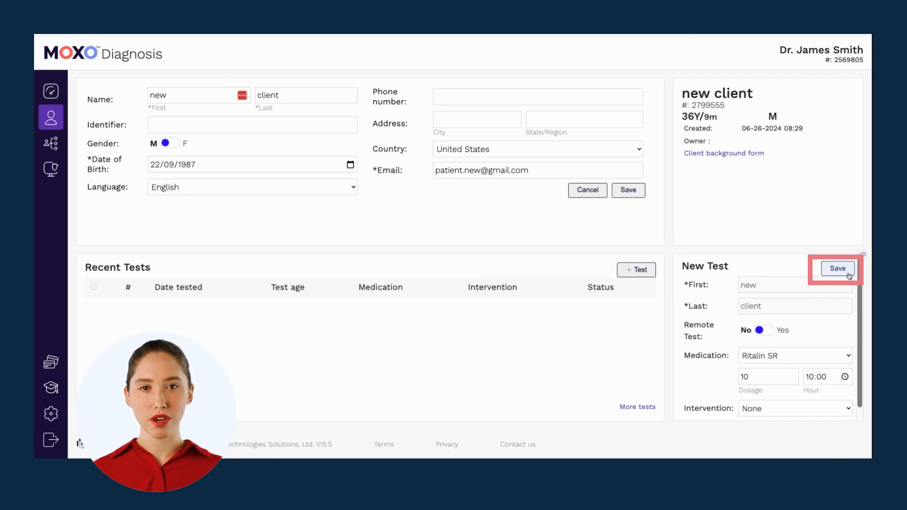
{"action": "left_click", "coordinate": [837, 269]}
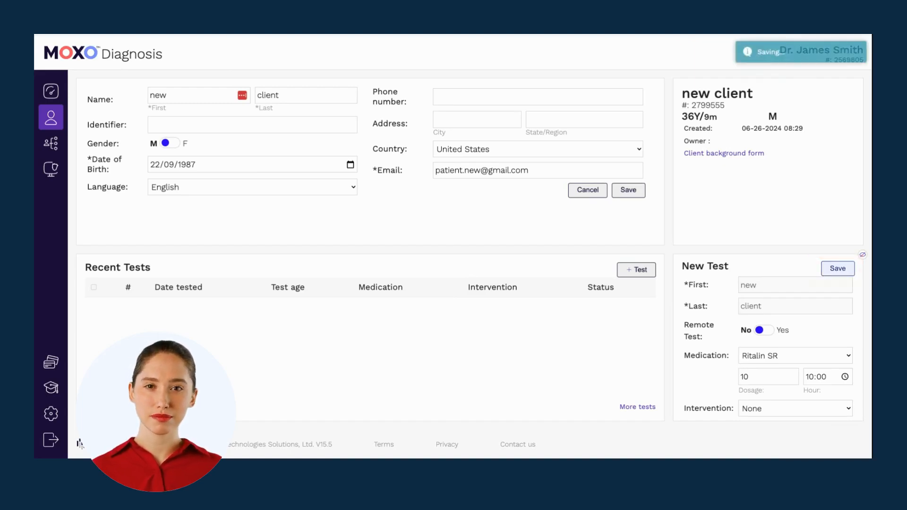
{"action": "left_click", "coordinate": [50, 142]}
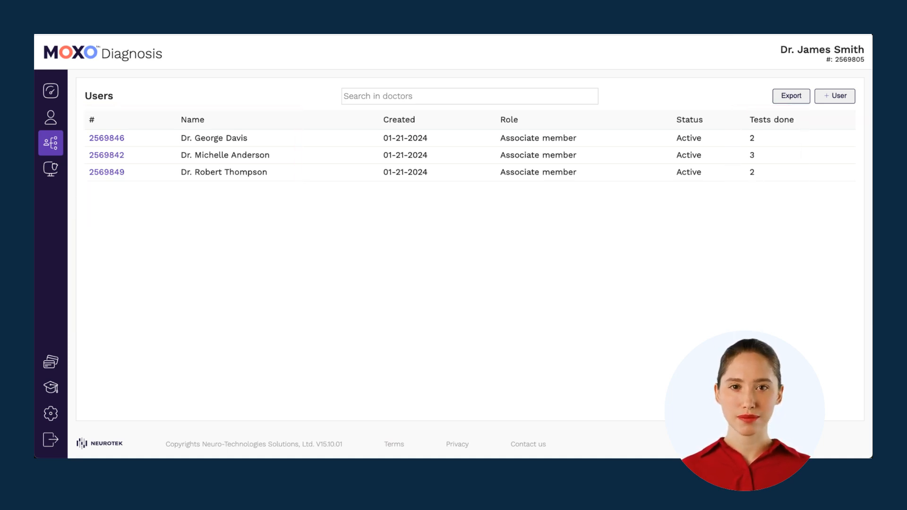
Show the tests list where new client's Ritalin SR (10) test awaits testing.
{"action": "left_click", "coordinate": [51, 168]}
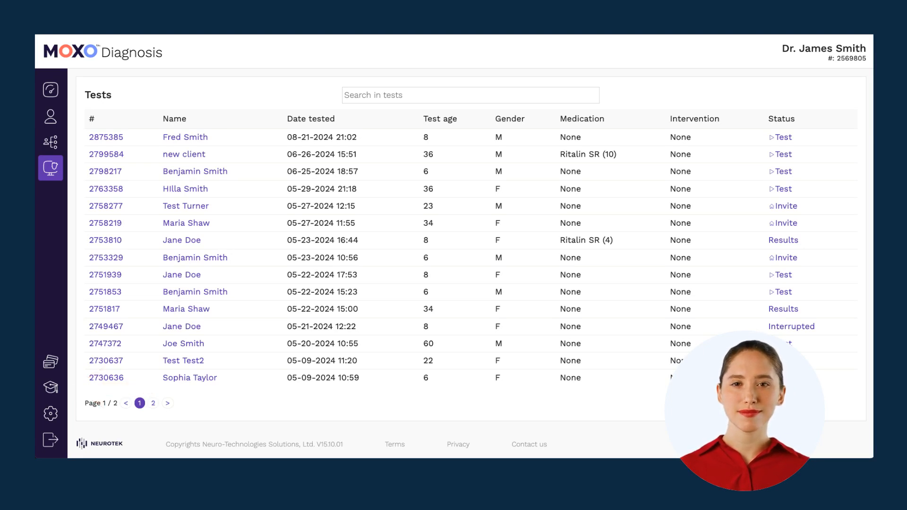
{"action": "left_click", "coordinate": [51, 413]}
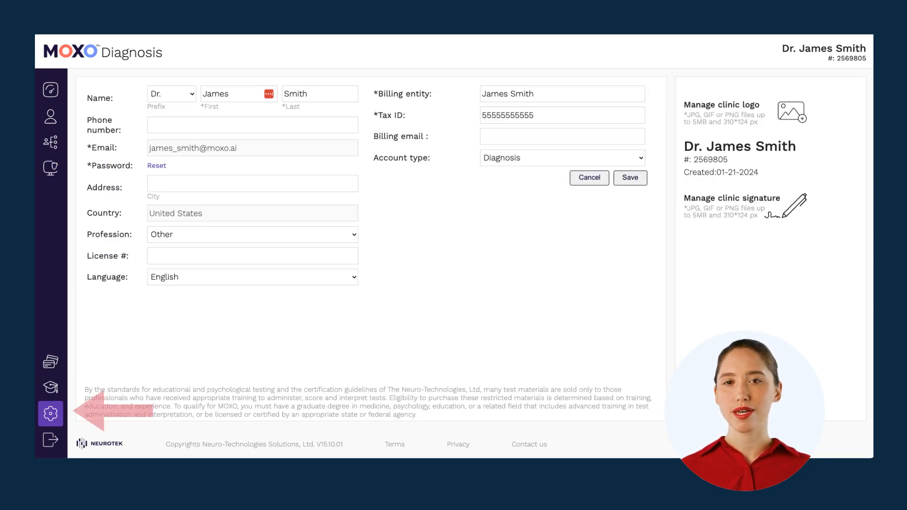